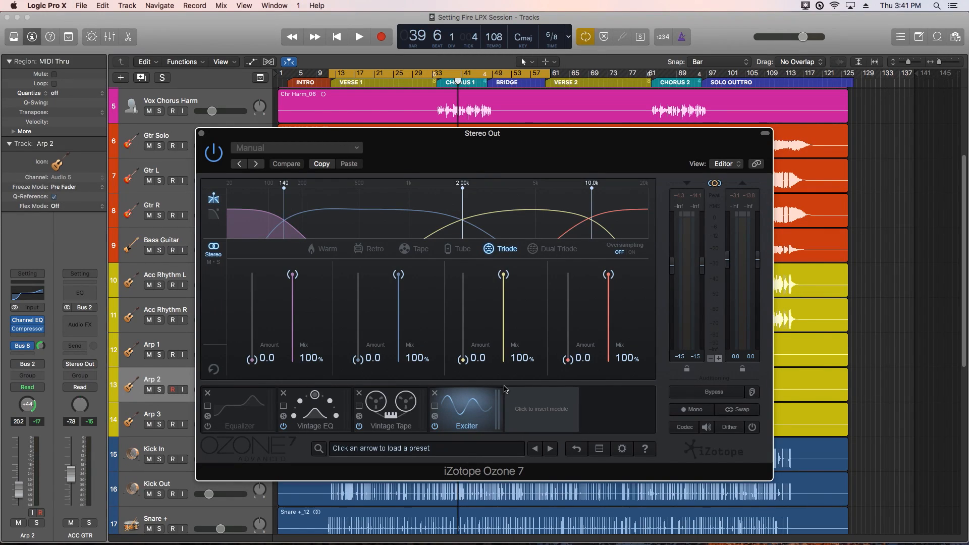
pyautogui.moveTo(499, 395)
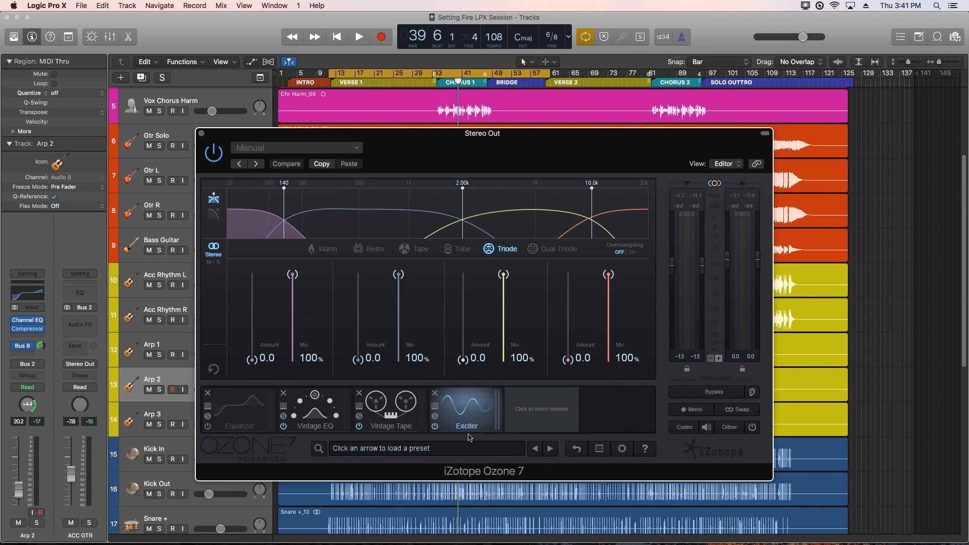
pyautogui.moveTo(505, 388)
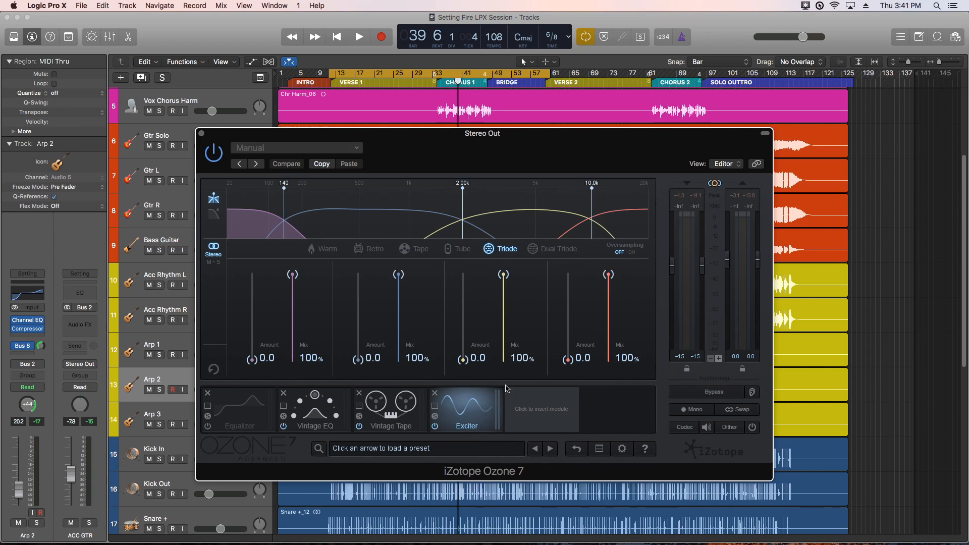
pyautogui.moveTo(641, 310)
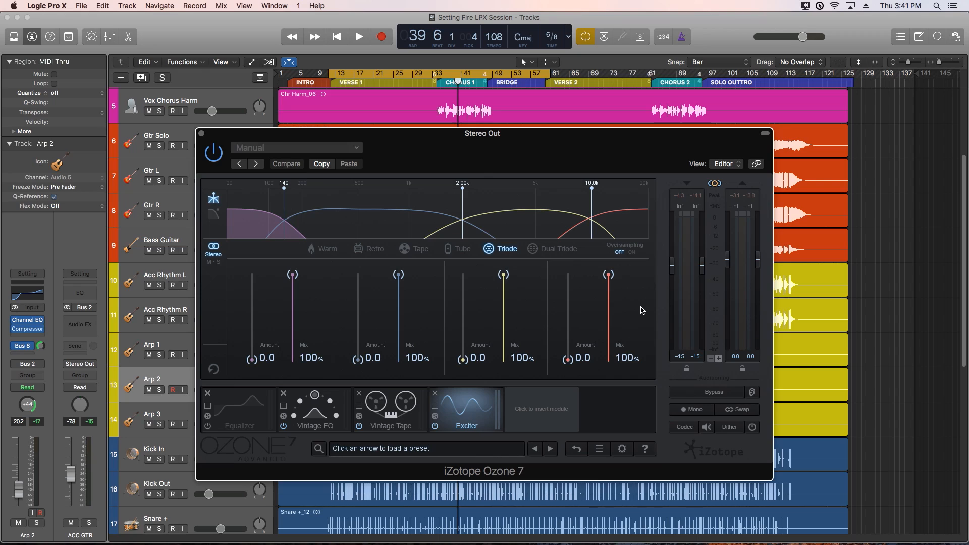
pyautogui.moveTo(637, 278)
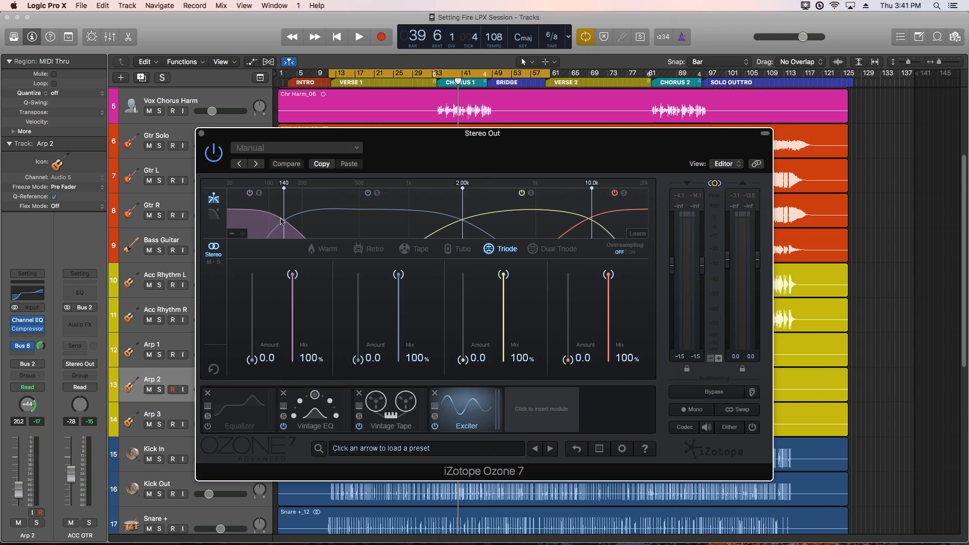
pyautogui.moveTo(435, 225)
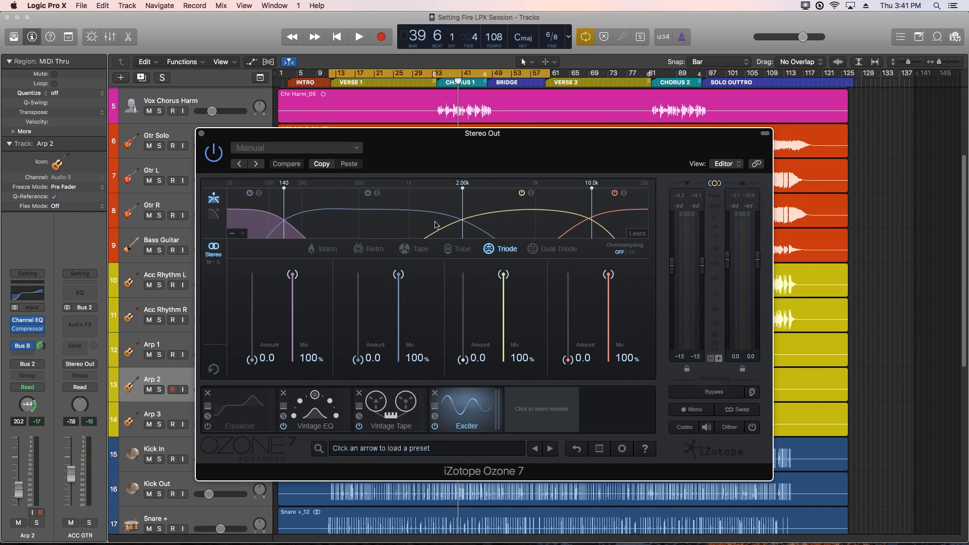
pyautogui.moveTo(282, 227)
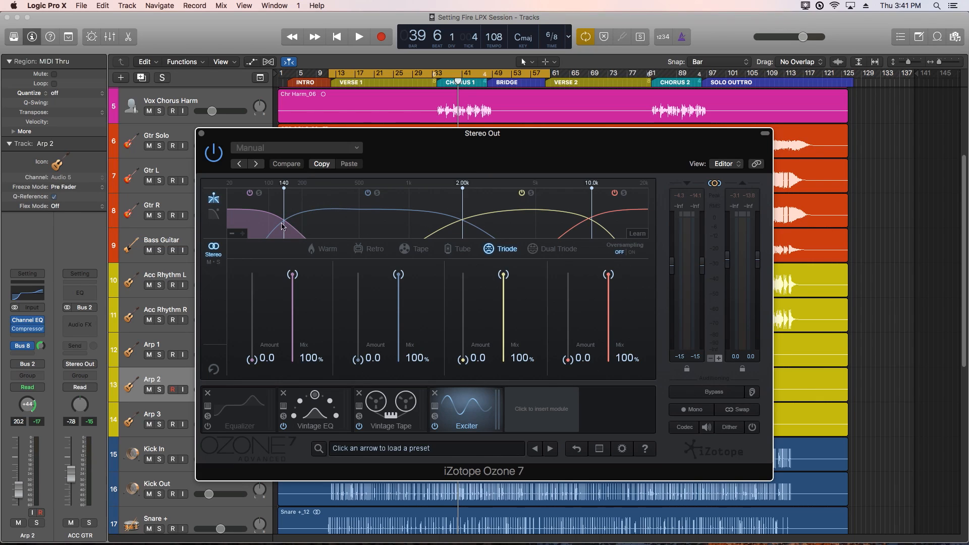
pyautogui.moveTo(288, 242)
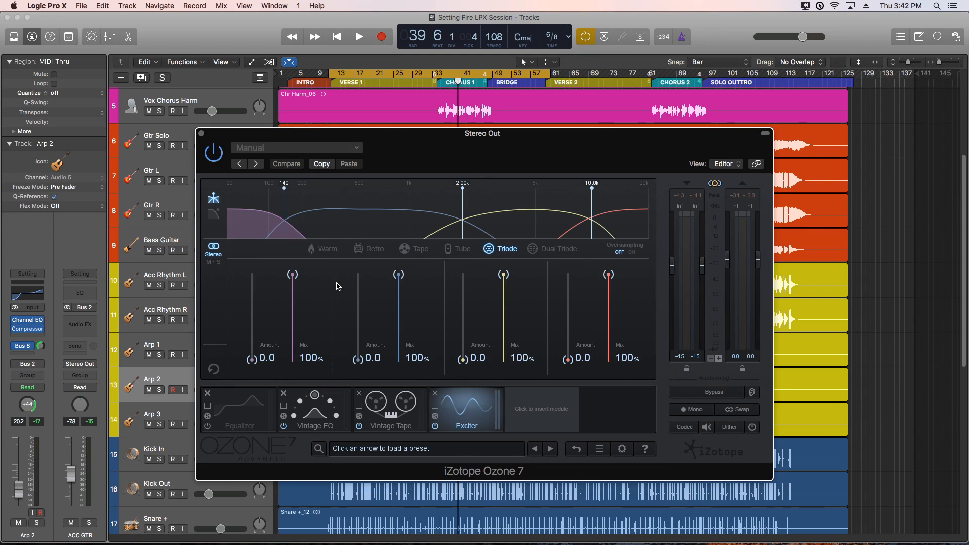
pyautogui.moveTo(603, 310)
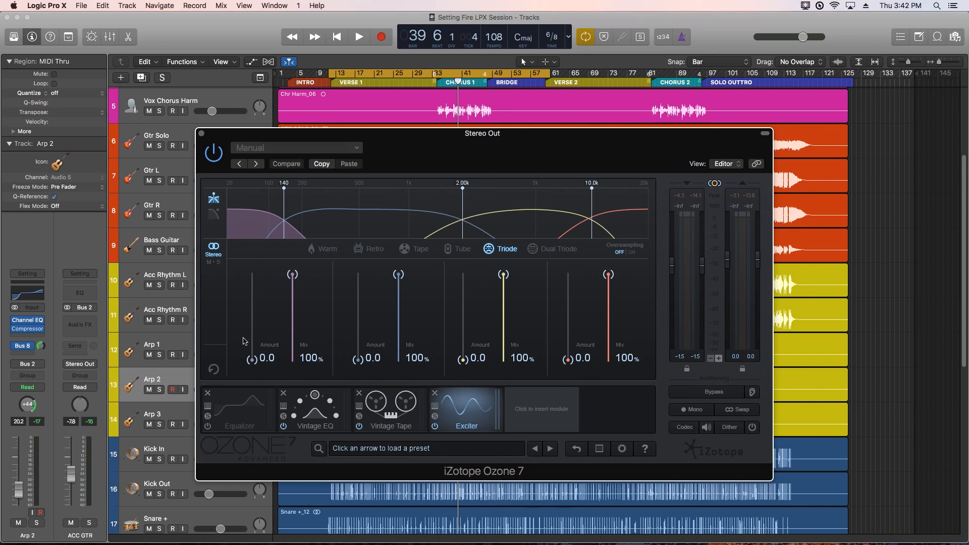
pyautogui.moveTo(591, 368)
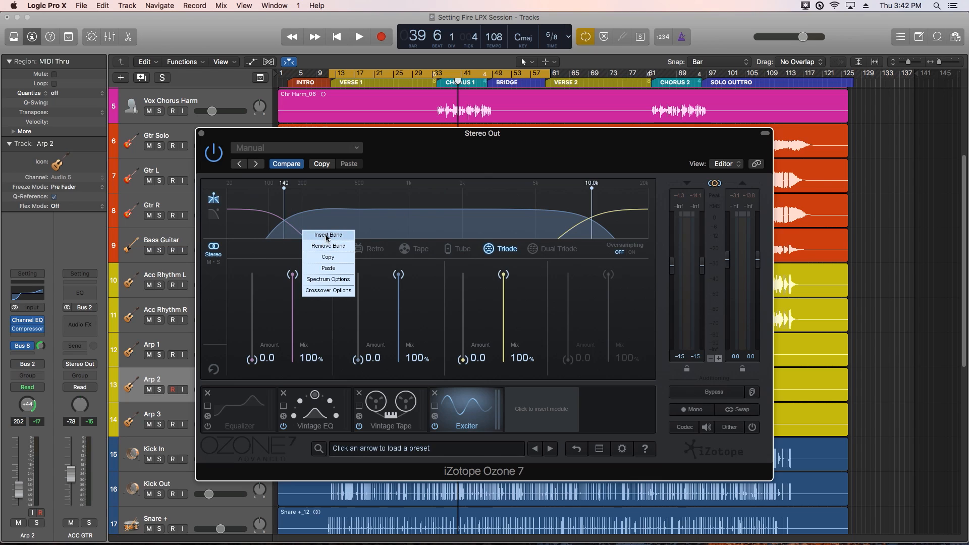
# Step: Bring up the Exciter band menu with add/remove band and crossover options
pyautogui.click(328, 235)
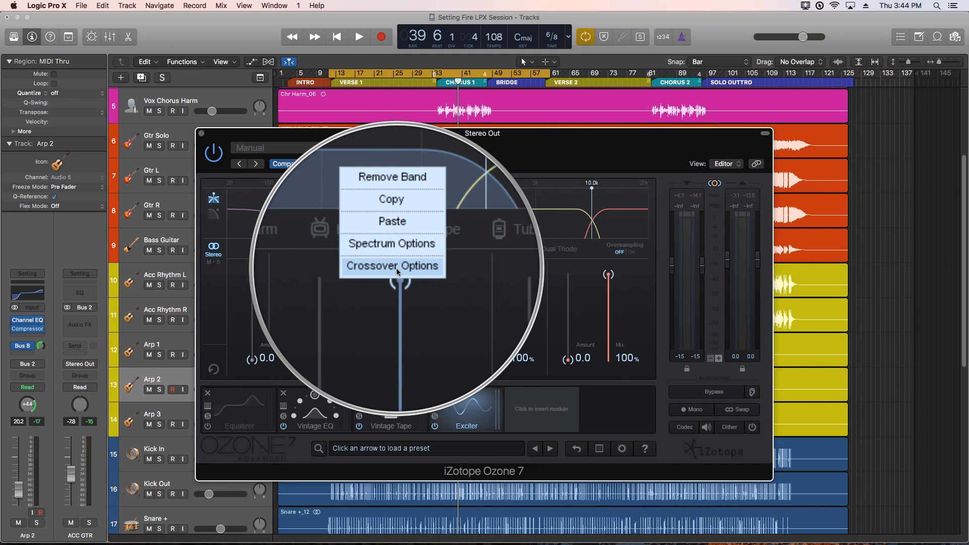
# Step: In Options > Exciter, try Analog and Digital crossover types, then settle on Hybrid
pyautogui.click(392, 265)
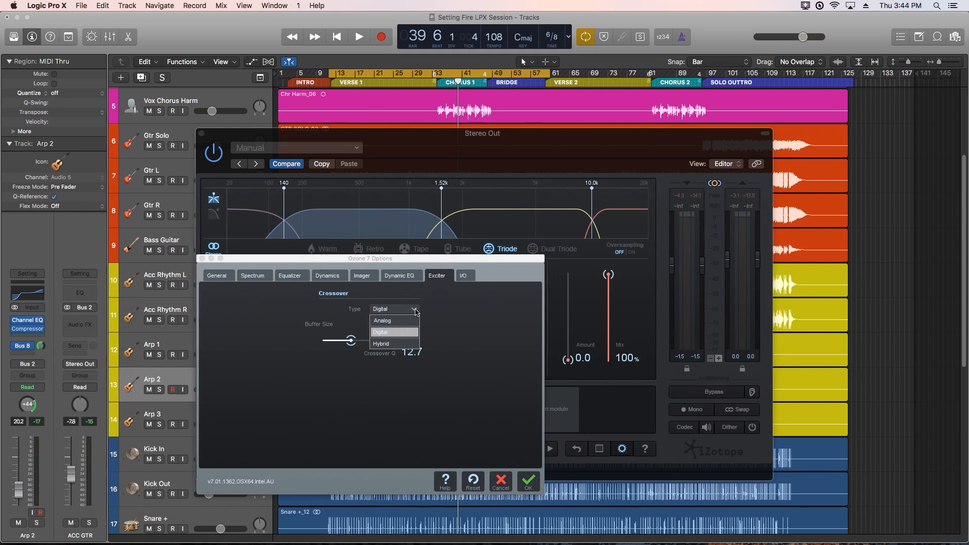
pyautogui.moveTo(381, 320)
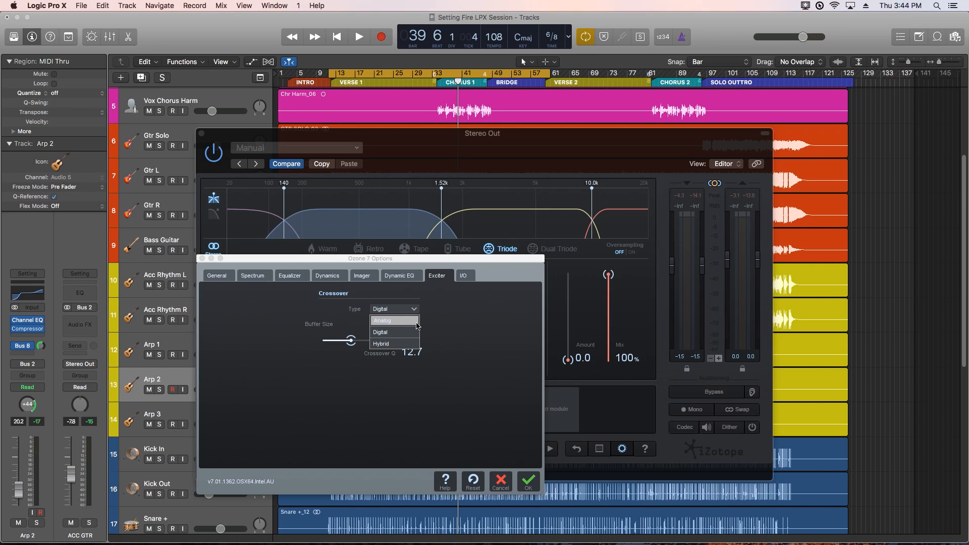
pyautogui.click(382, 321)
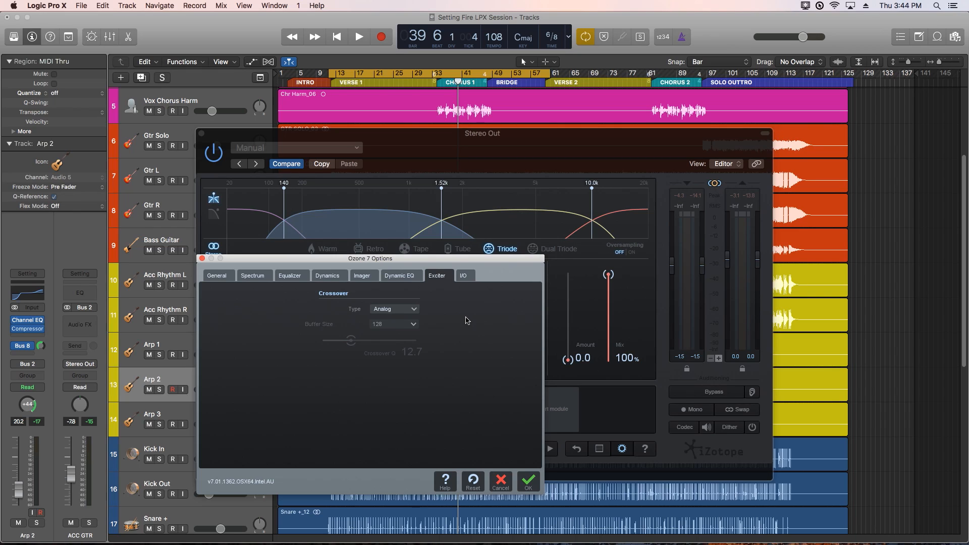
pyautogui.click(393, 309)
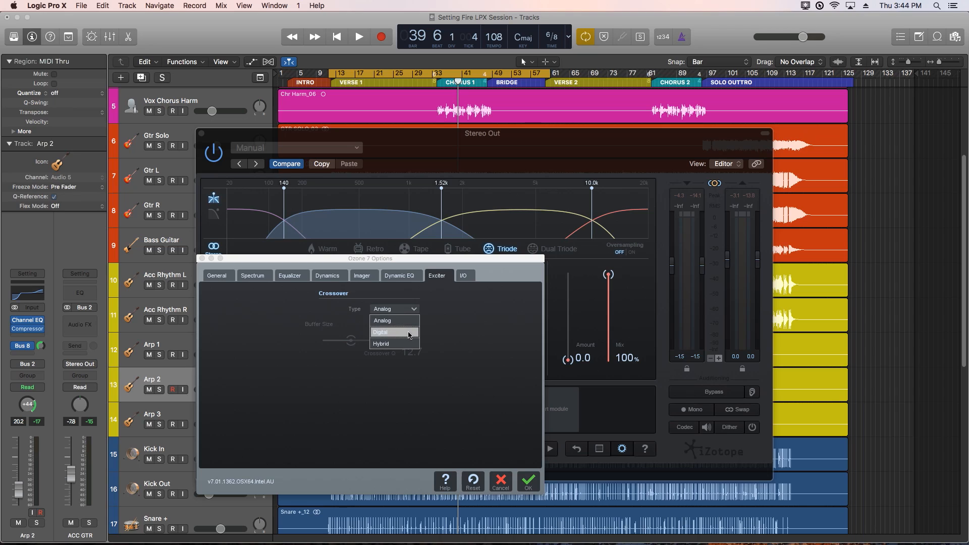
pyautogui.click(380, 332)
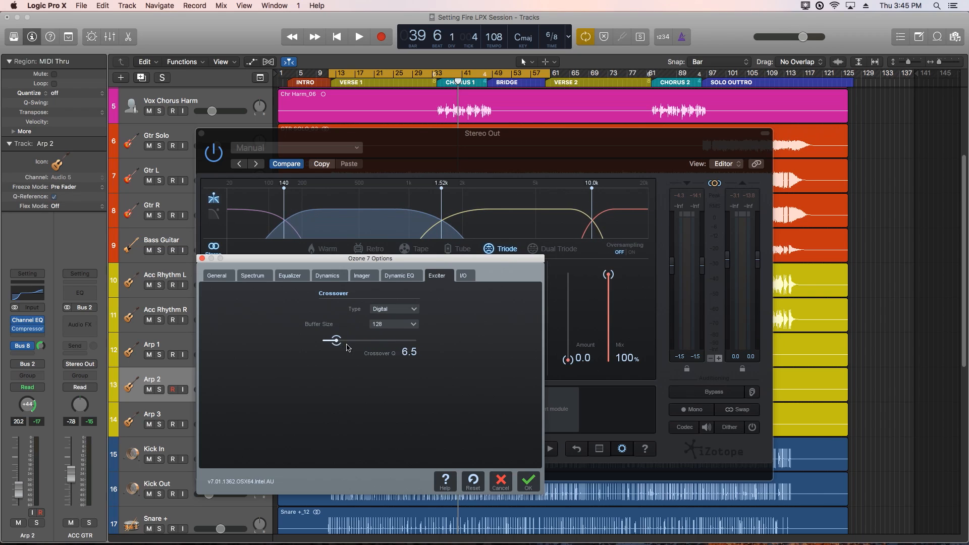
pyautogui.click(394, 309)
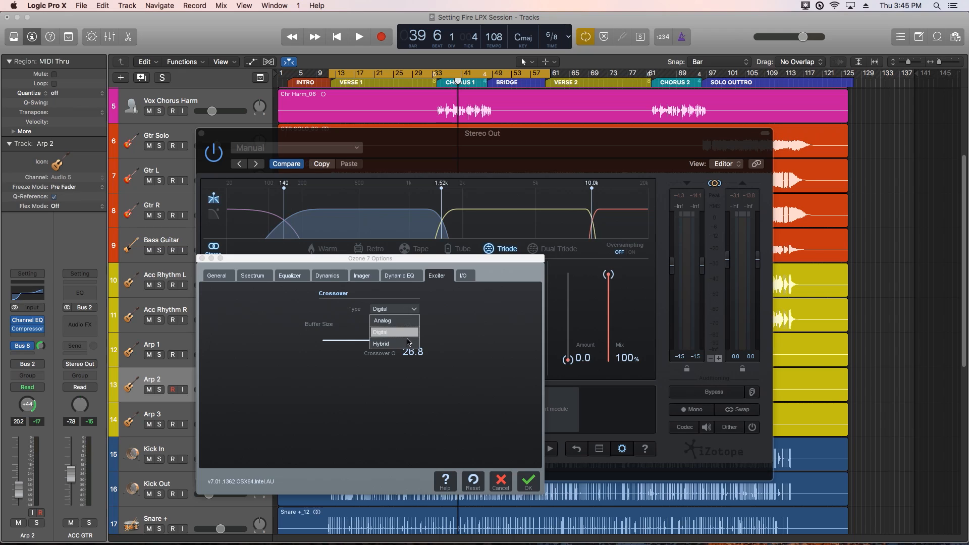
pyautogui.click(381, 343)
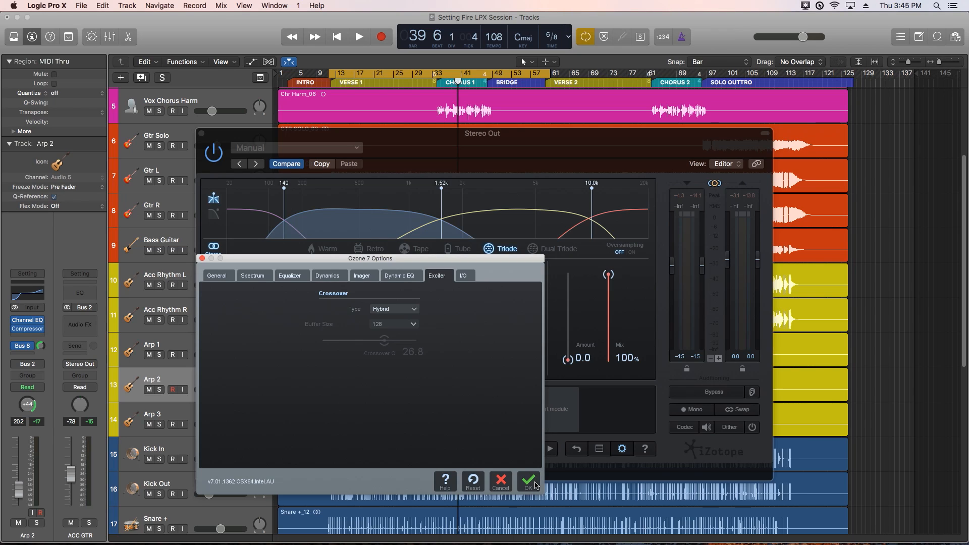
# Step: Confirm Options and learn crossovers from the playing mix at 158 Hz, 1.43 kHz, 5.78 kHz
pyautogui.click(526, 480)
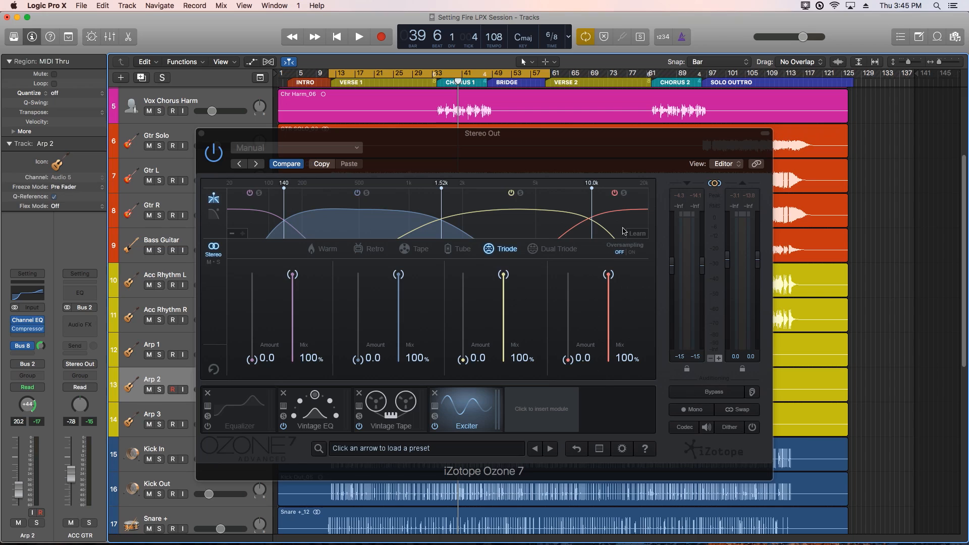
pyautogui.moveTo(640, 236)
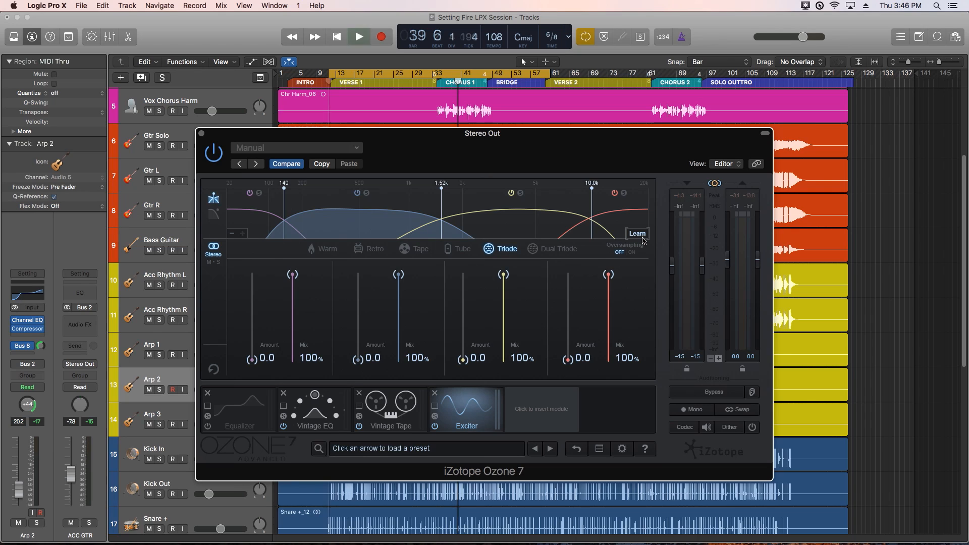
pyautogui.click(359, 37)
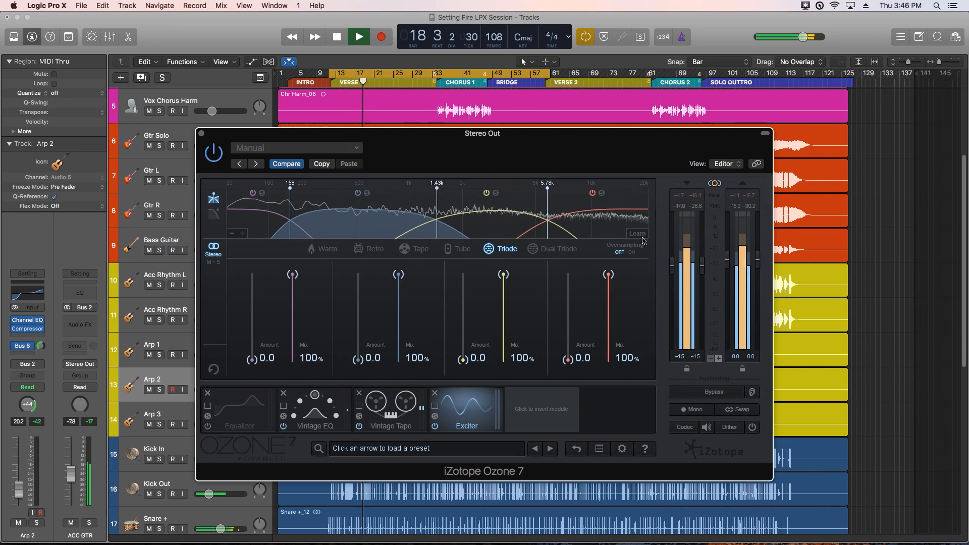
# Step: Audition Warm, Retro, Tape, Tube, Triode and Dual Triode saturation, settle on Triode and resume playback
pyautogui.click(336, 37)
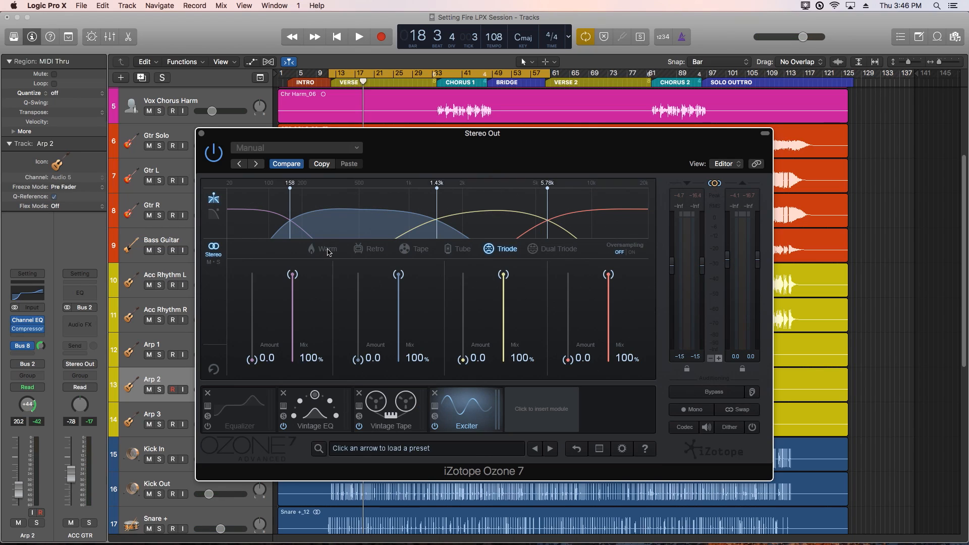
pyautogui.click(321, 248)
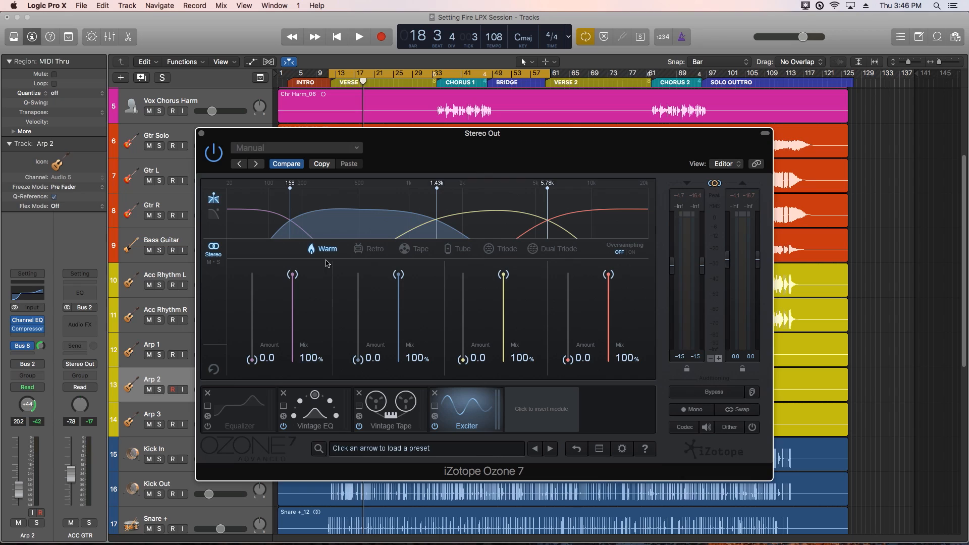
pyautogui.moveTo(376, 263)
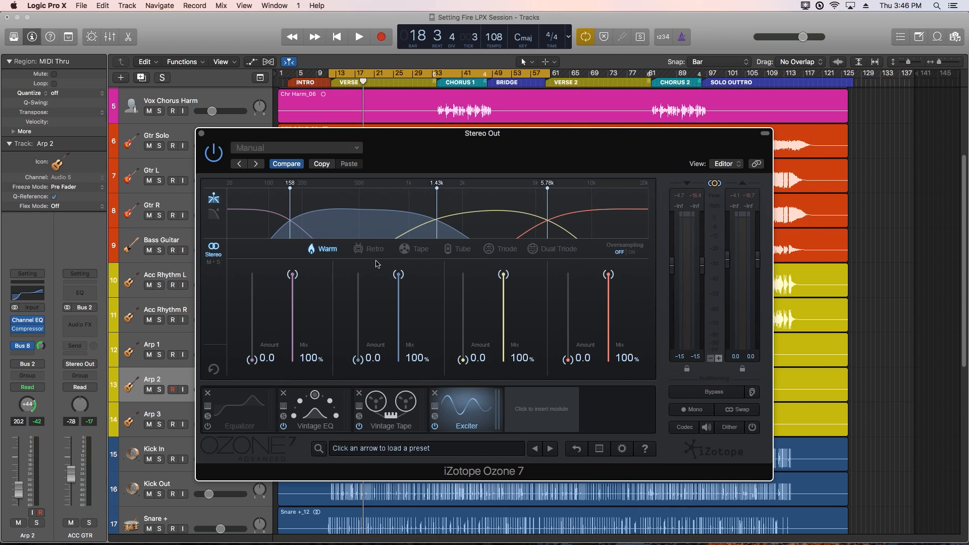
pyautogui.click(369, 248)
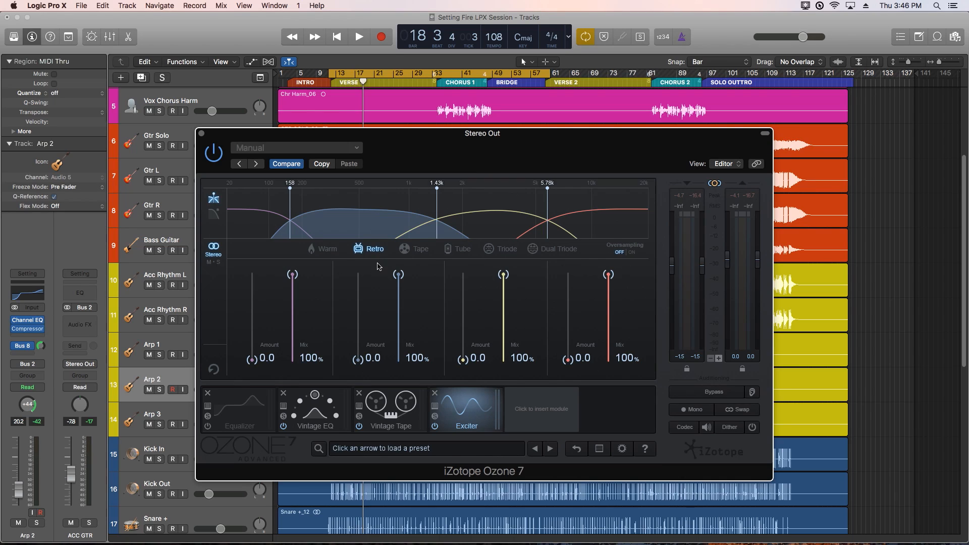
pyautogui.moveTo(415, 264)
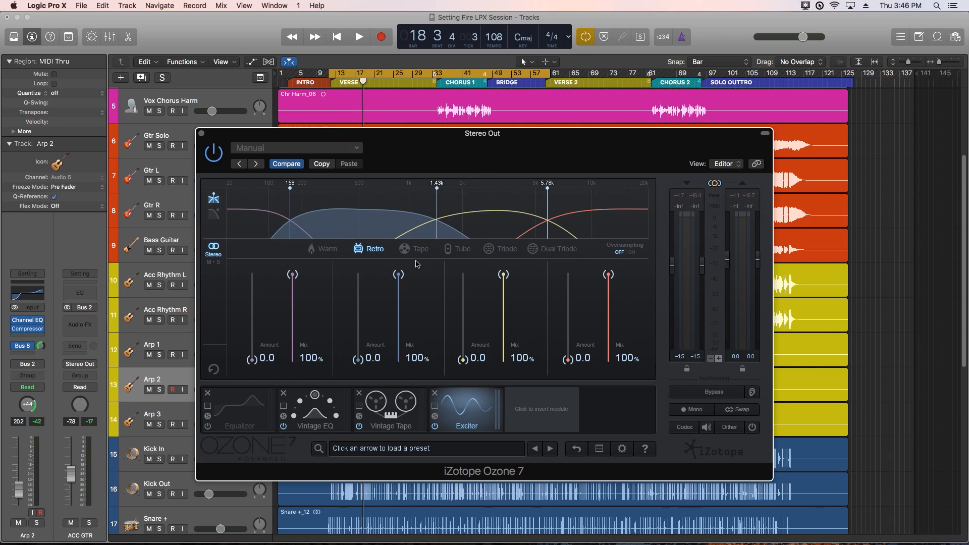
pyautogui.click(420, 248)
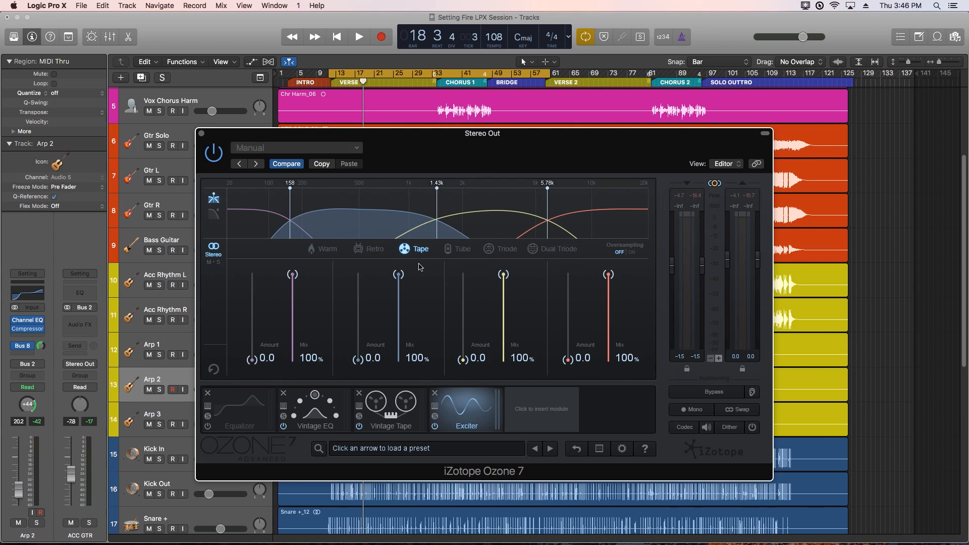
pyautogui.moveTo(464, 264)
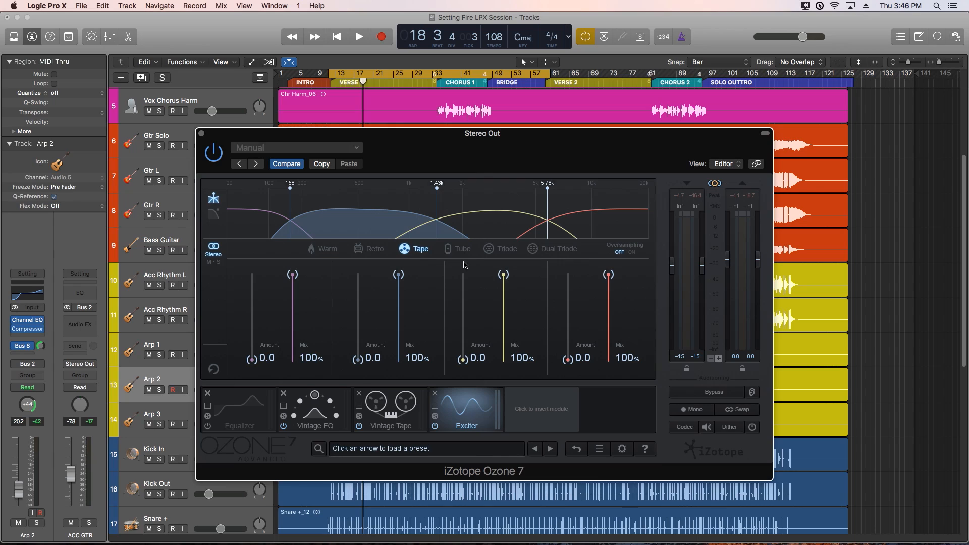
pyautogui.click(462, 248)
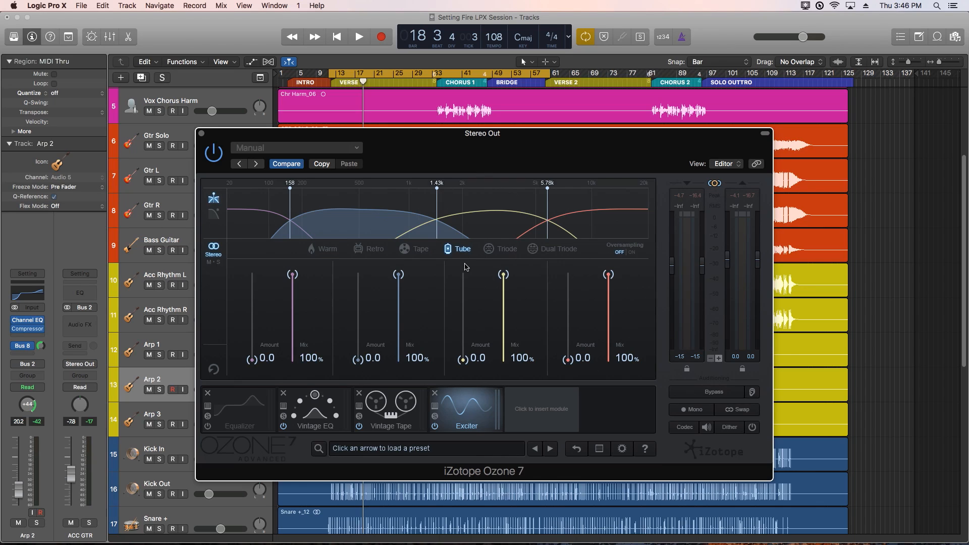
pyautogui.moveTo(501, 254)
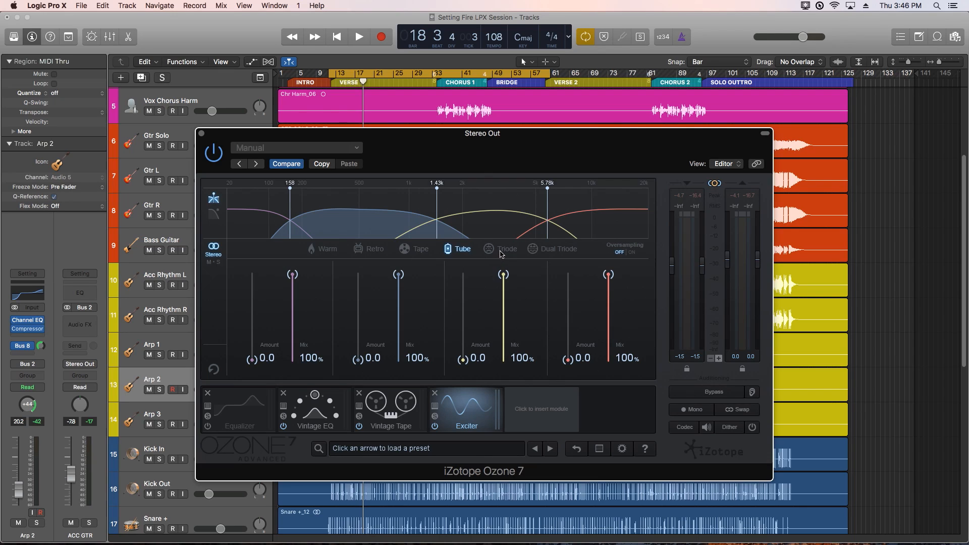
pyautogui.click(505, 248)
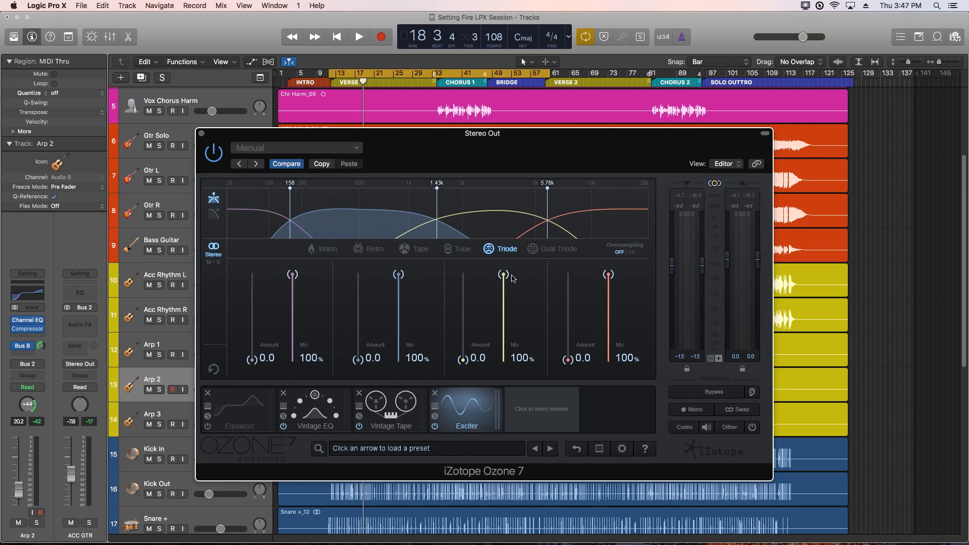
pyautogui.moveTo(551, 255)
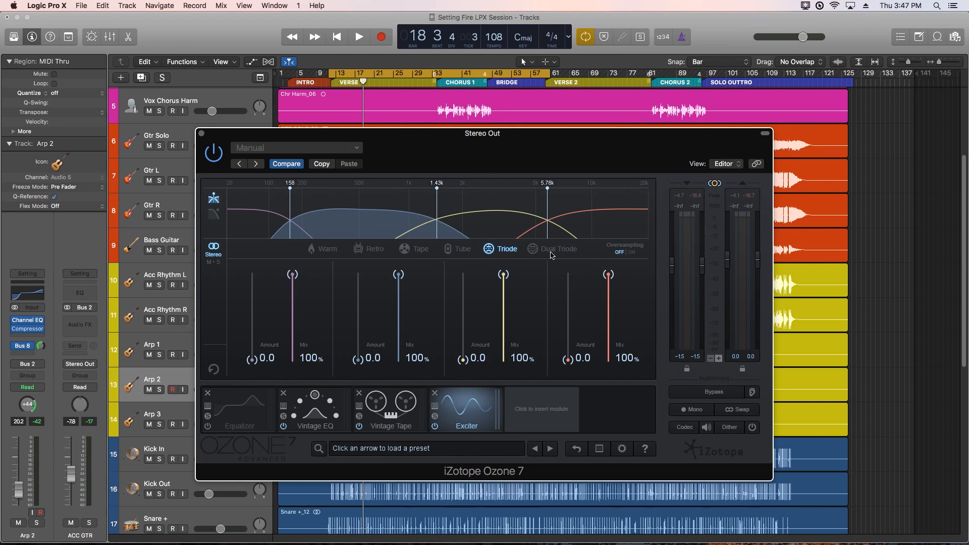
pyautogui.click(557, 248)
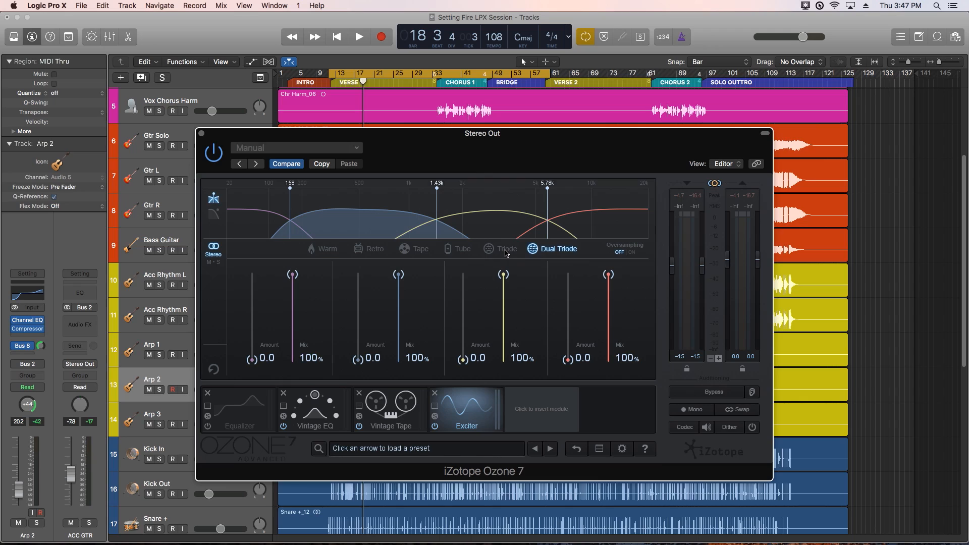
pyautogui.click(505, 248)
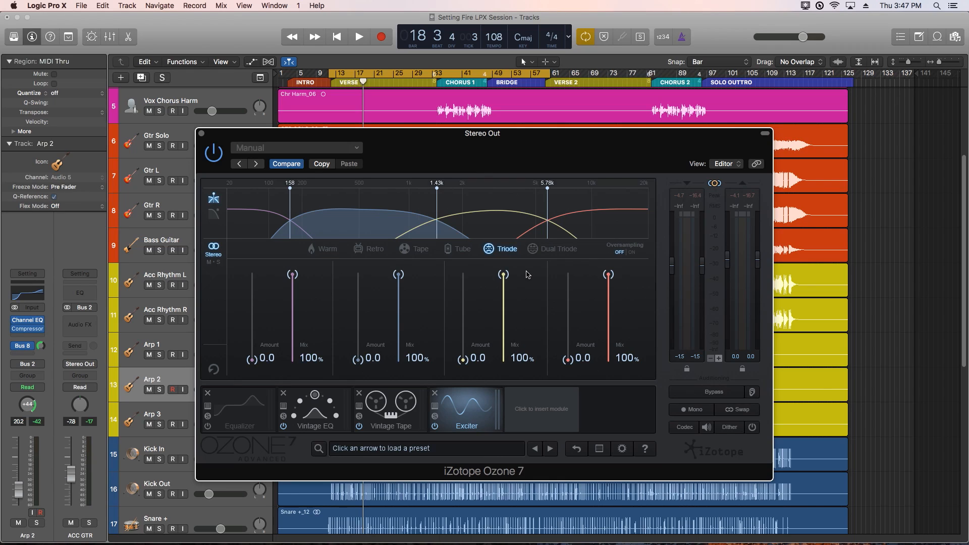
pyautogui.moveTo(526, 294)
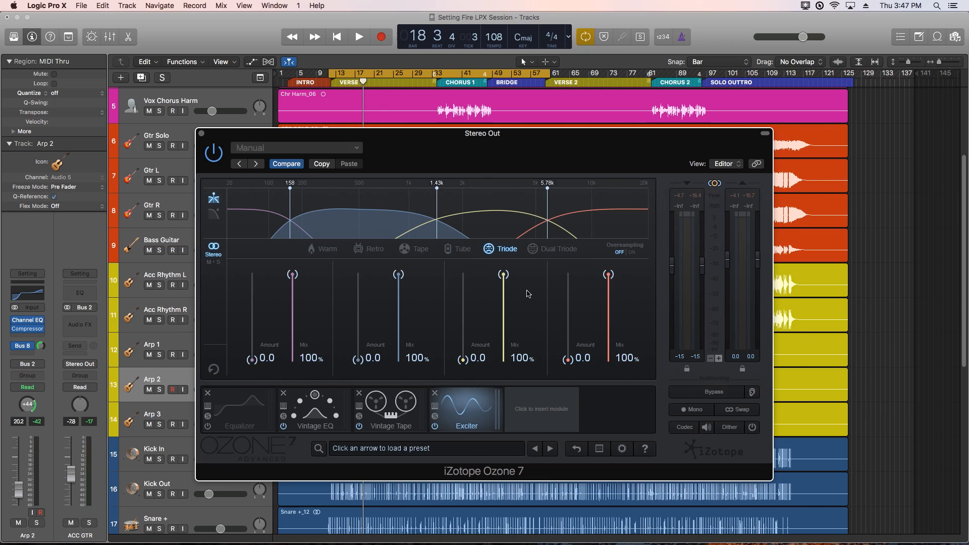
pyautogui.click(358, 36)
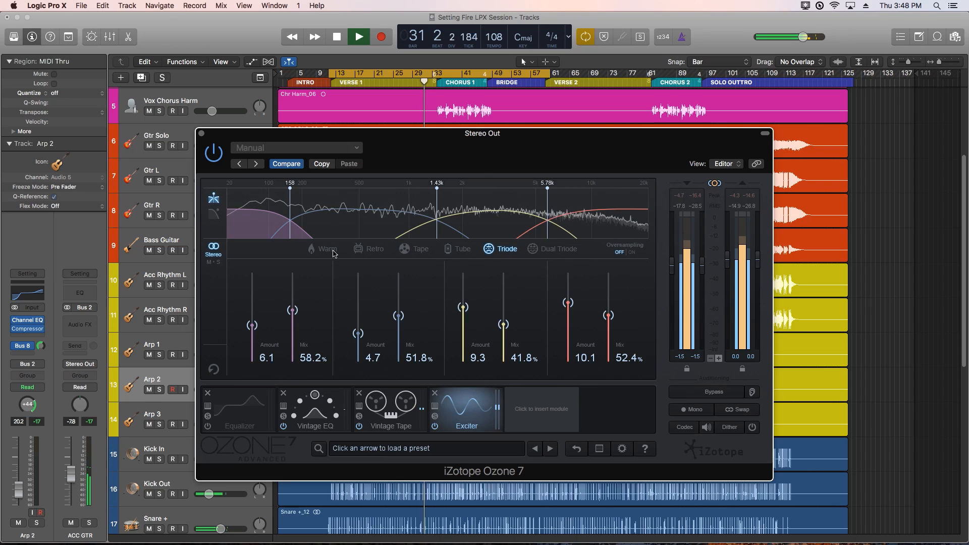
# Step: Cycle through all six saturation modes again and settle back on Triode
pyautogui.click(326, 249)
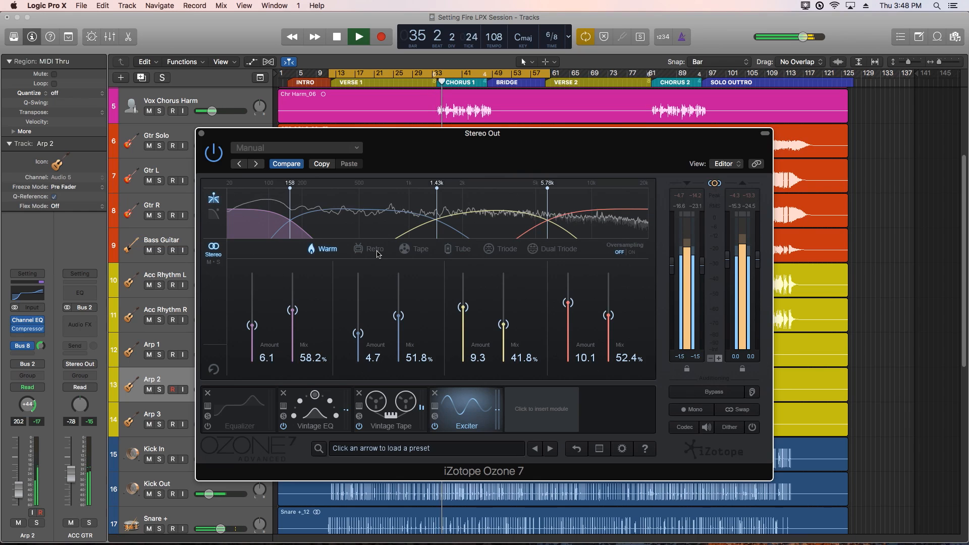
pyautogui.click(374, 249)
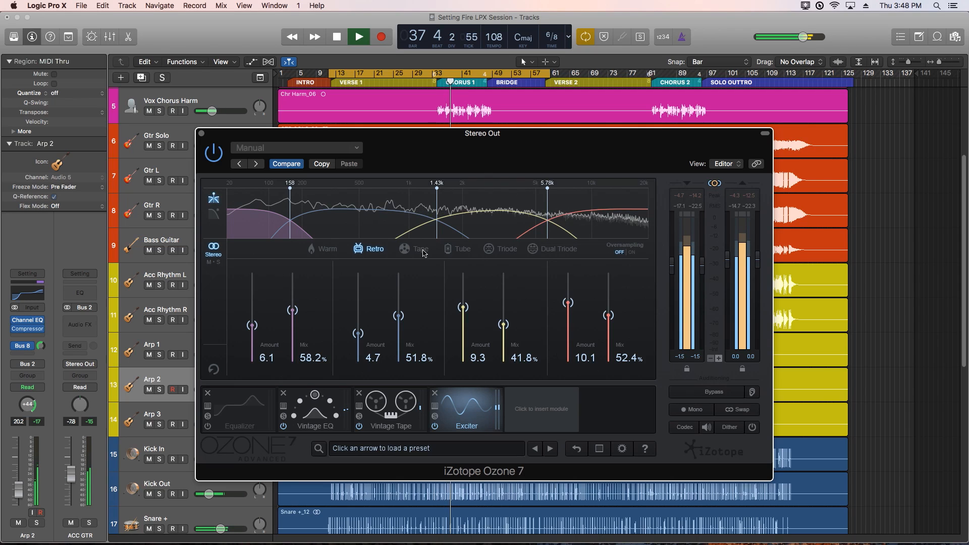
pyautogui.click(419, 249)
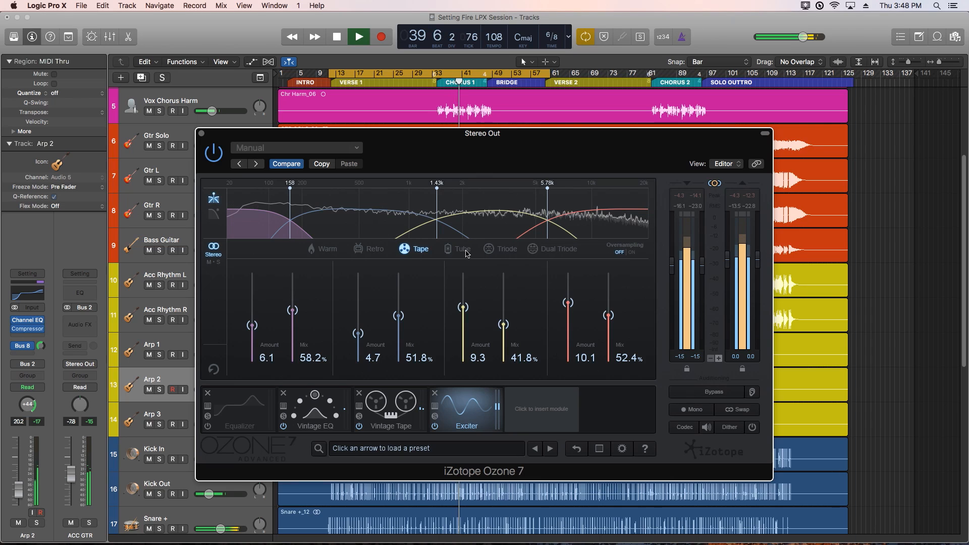
pyautogui.click(460, 248)
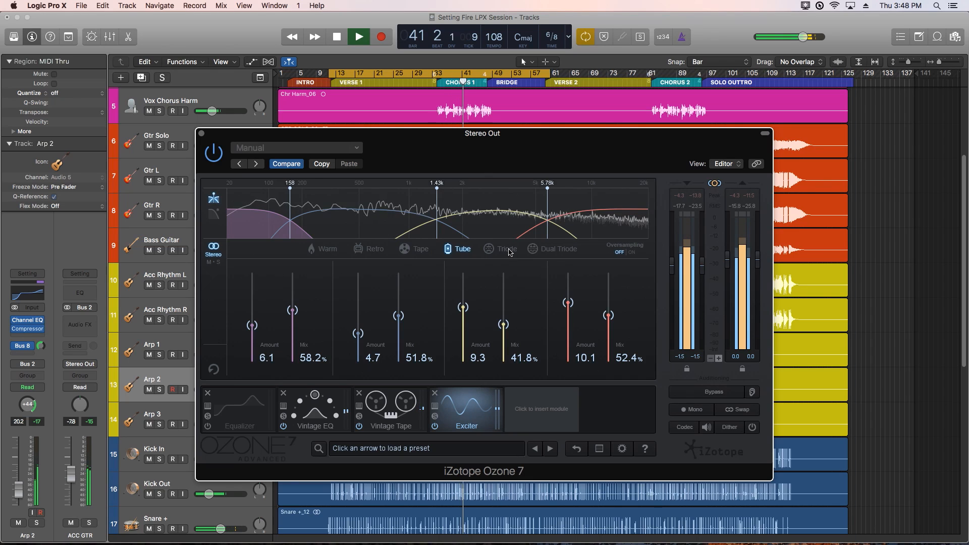
pyautogui.click(507, 248)
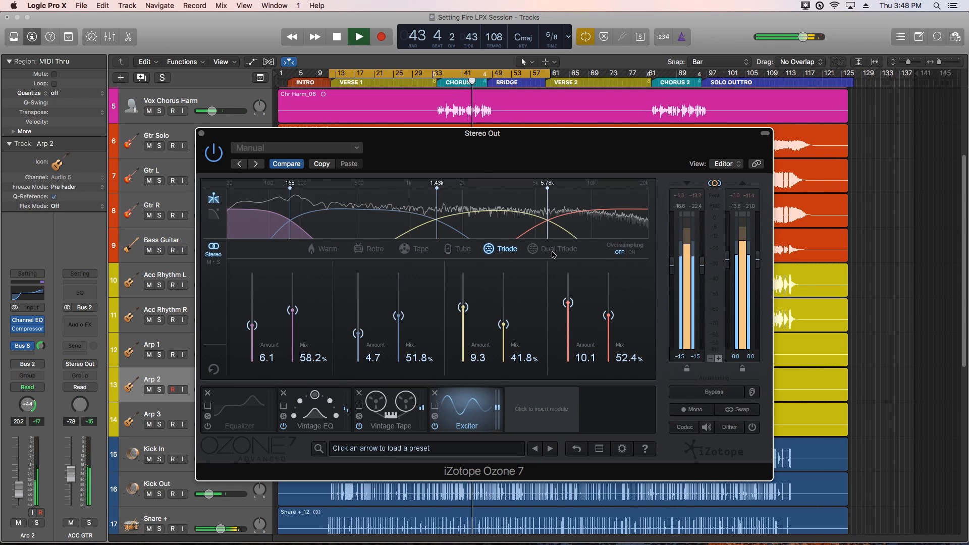
pyautogui.click(532, 248)
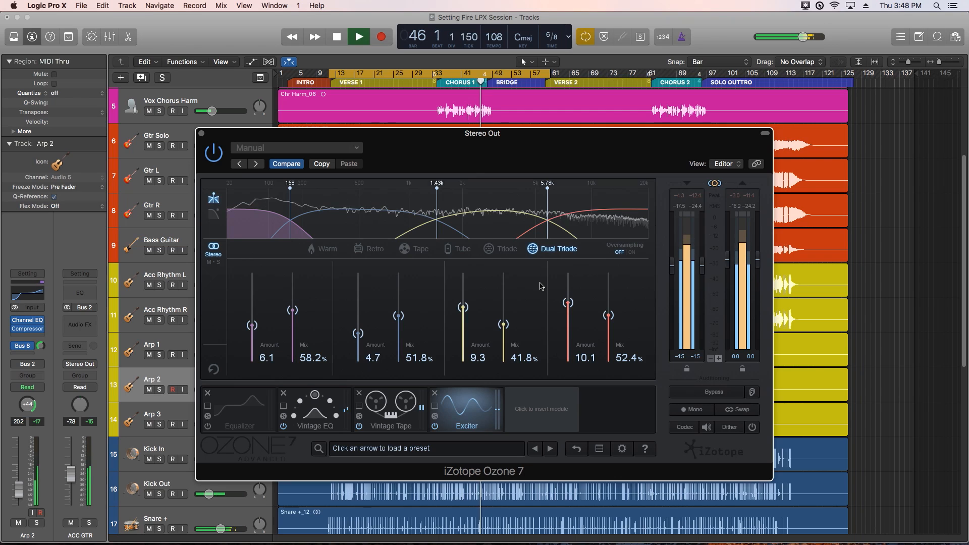
pyautogui.click(505, 248)
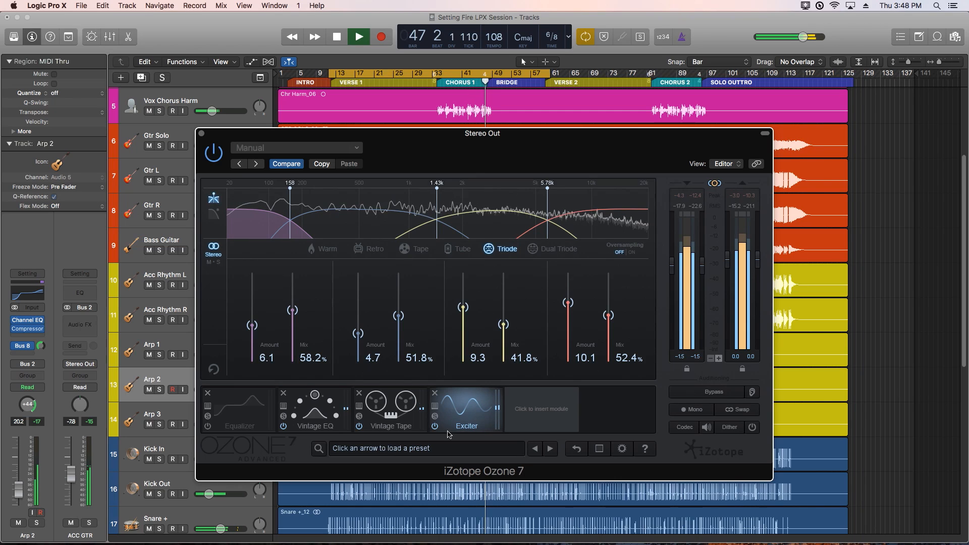
# Step: Raise band three to 10.0 amount, 56.5% mix and band two mix to 55.9%
pyautogui.click(434, 426)
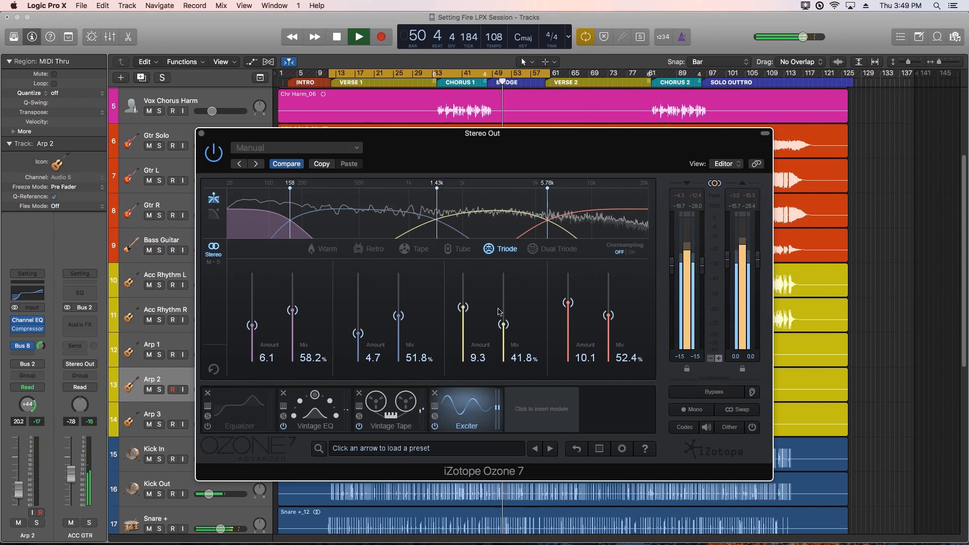
pyautogui.moveTo(463, 307); pyautogui.dragTo(463, 299)
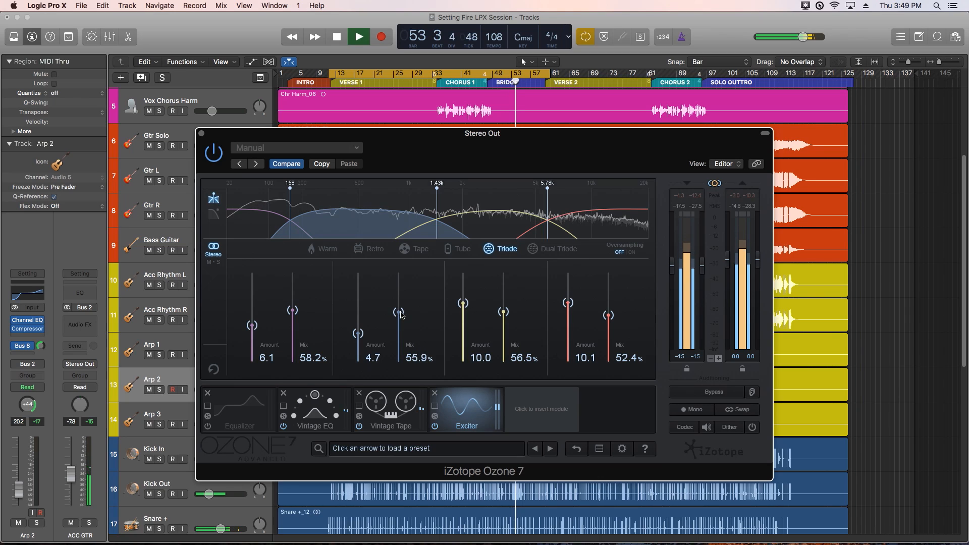
# Step: Switch the Exciter to Mid/Side, lower mid band four to 4.1, set side band four to 9.0 at 58.2% mix
pyautogui.click(357, 37)
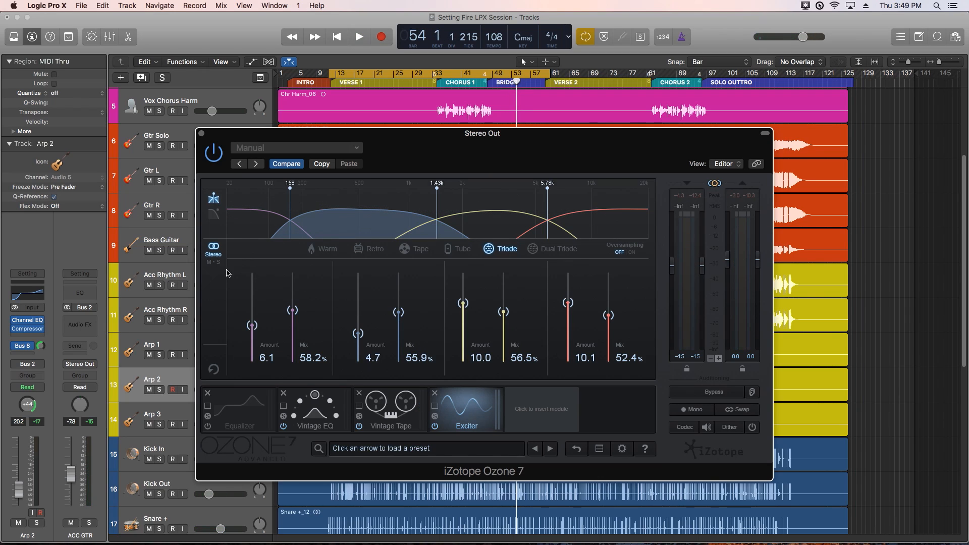
pyautogui.click(213, 248)
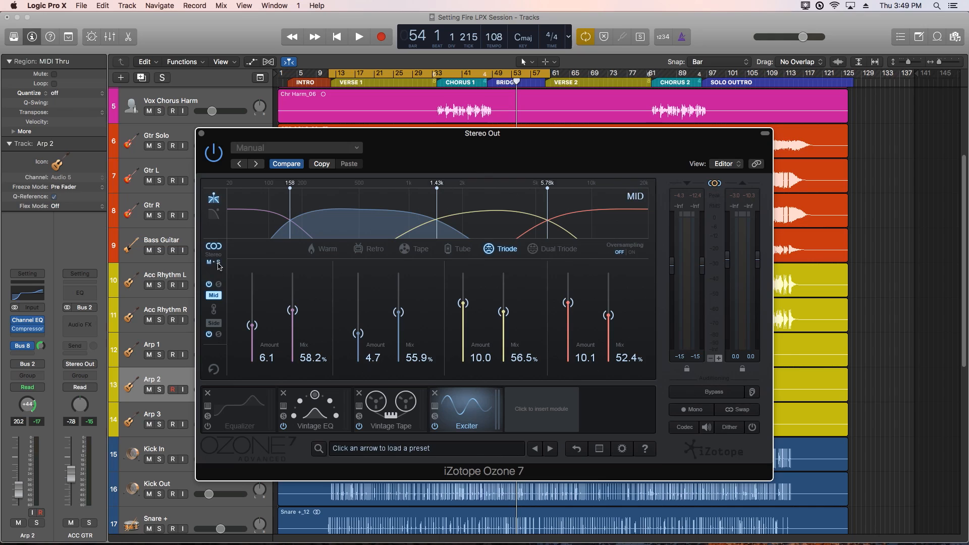
pyautogui.click(213, 323)
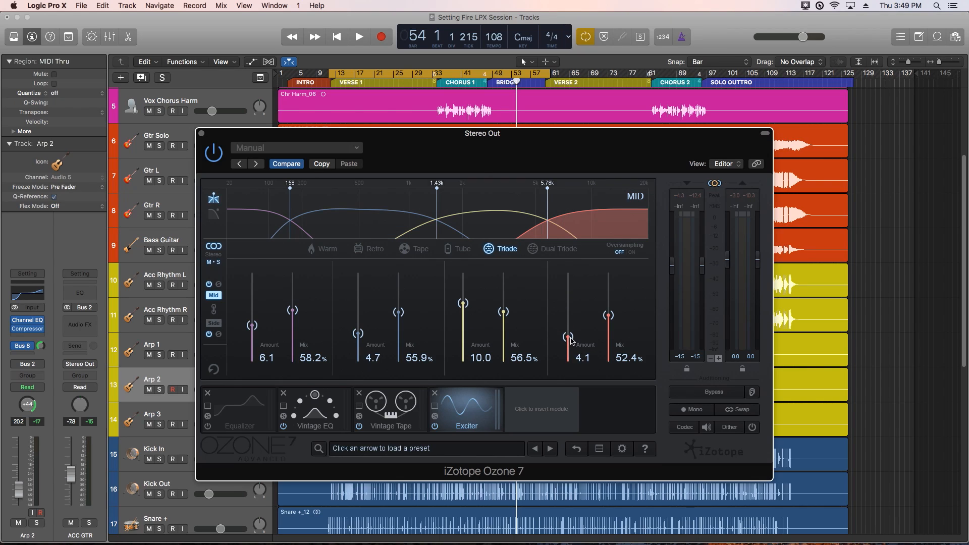
pyautogui.click(212, 323)
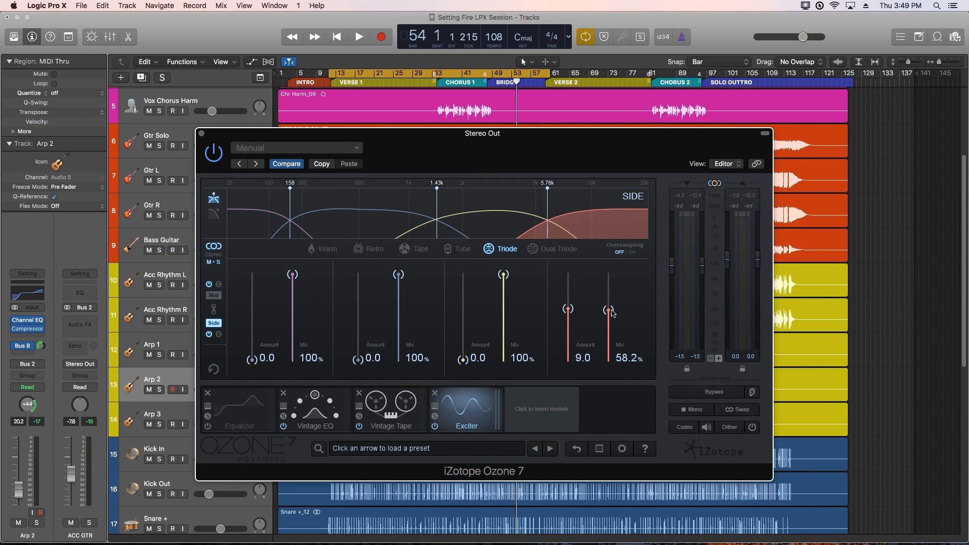
pyautogui.click(461, 249)
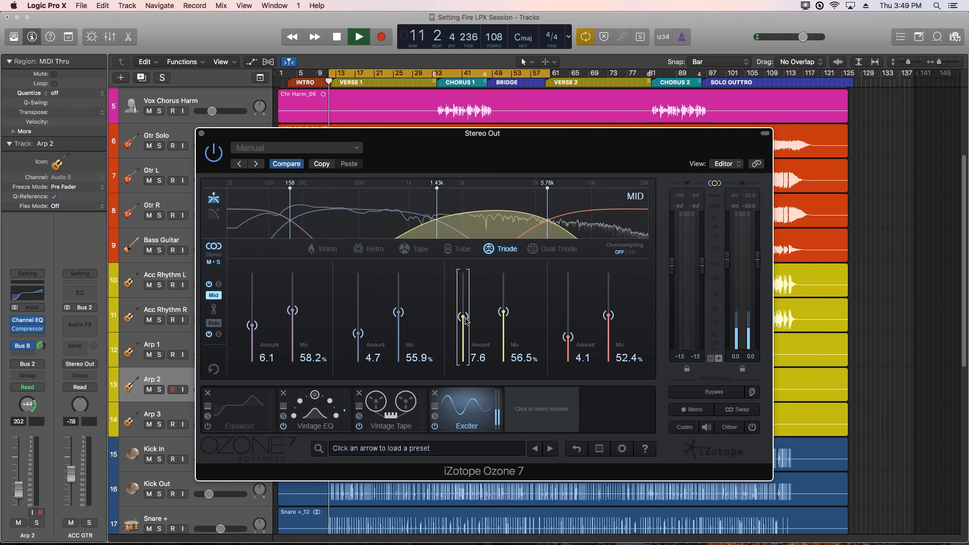
# Step: Raise mid band three to 8.3 at 64.1% mix and band four to 8.2 at 66.5%, comparing with bypass
pyautogui.click(358, 36)
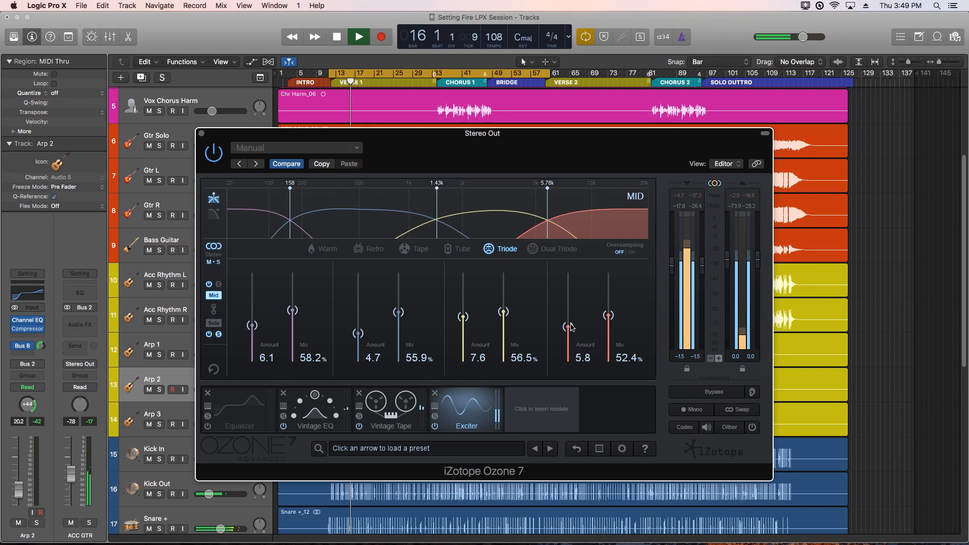
pyautogui.click(213, 323)
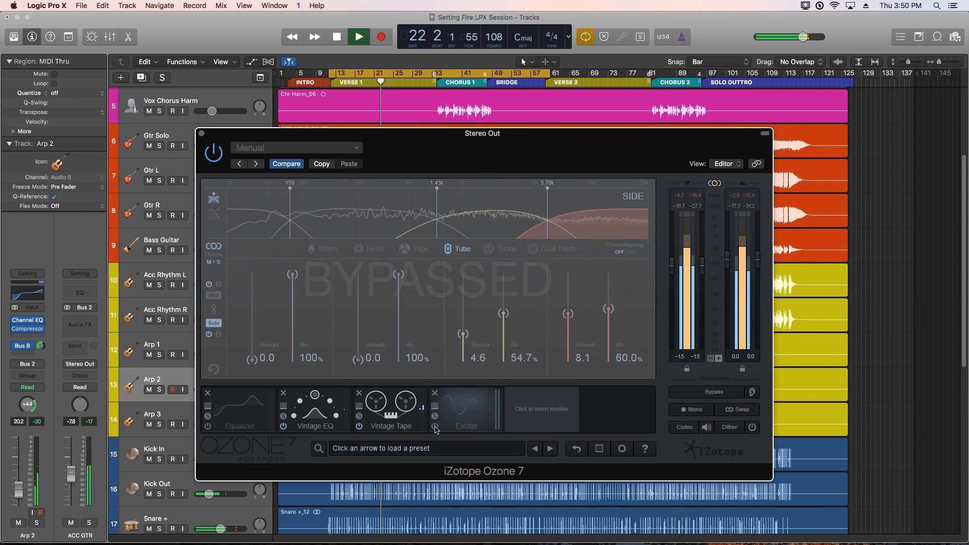
pyautogui.click(212, 296)
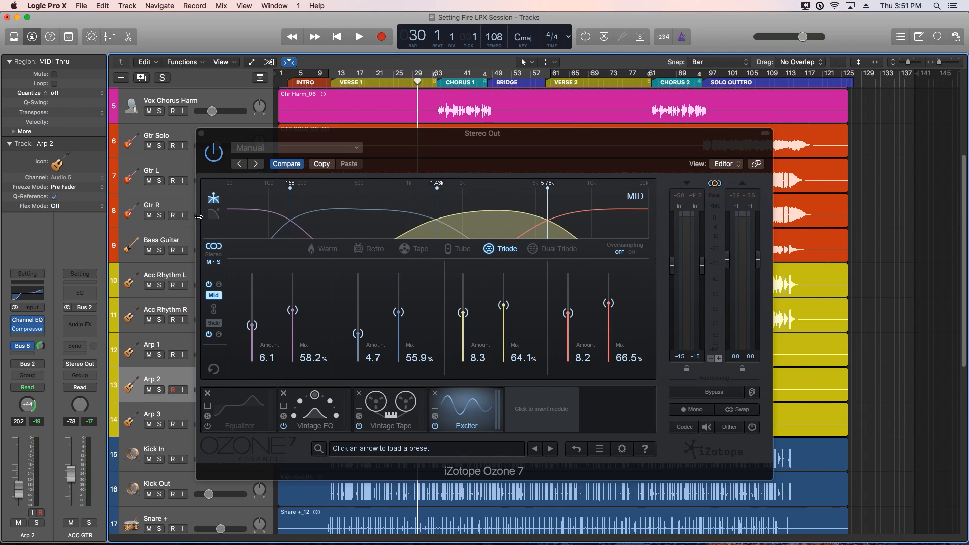
pyautogui.moveTo(214, 217)
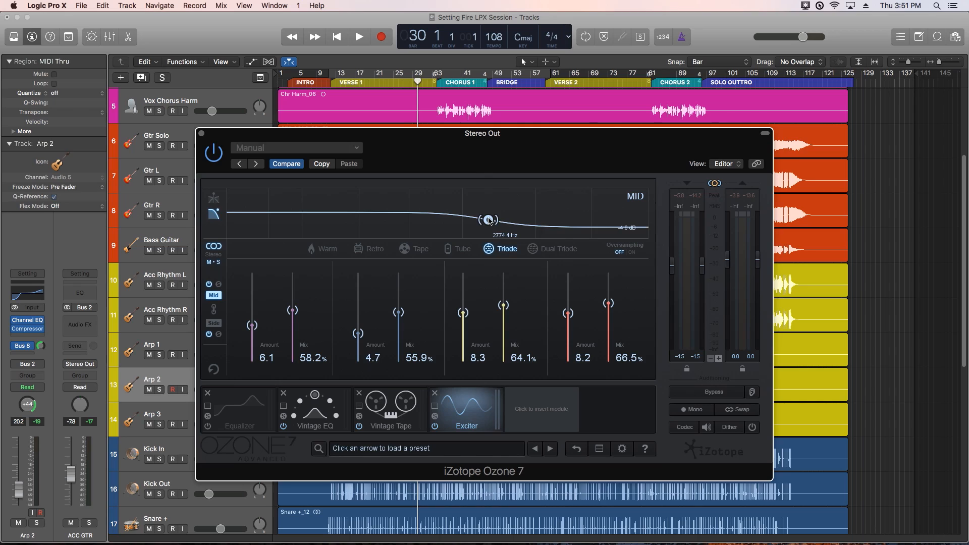
pyautogui.click(214, 197)
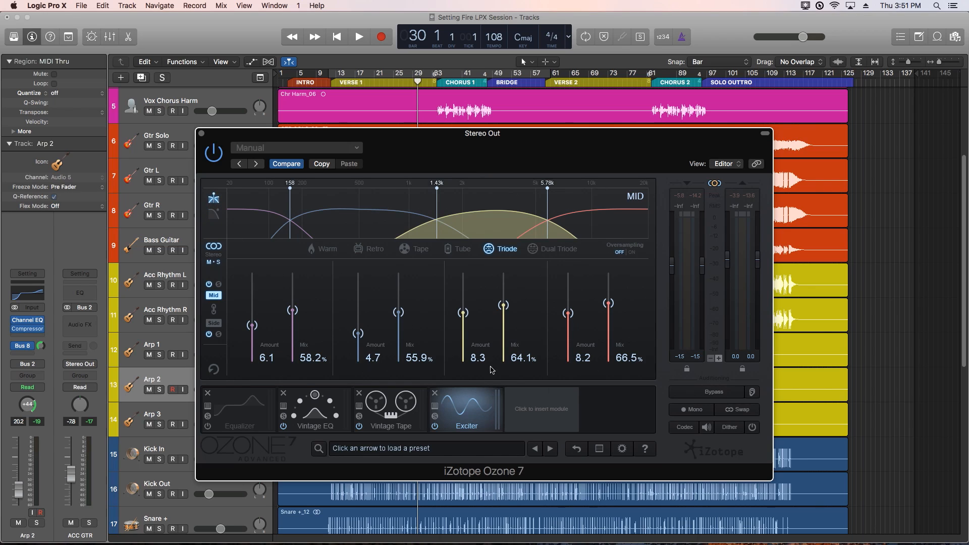
pyautogui.moveTo(588, 388)
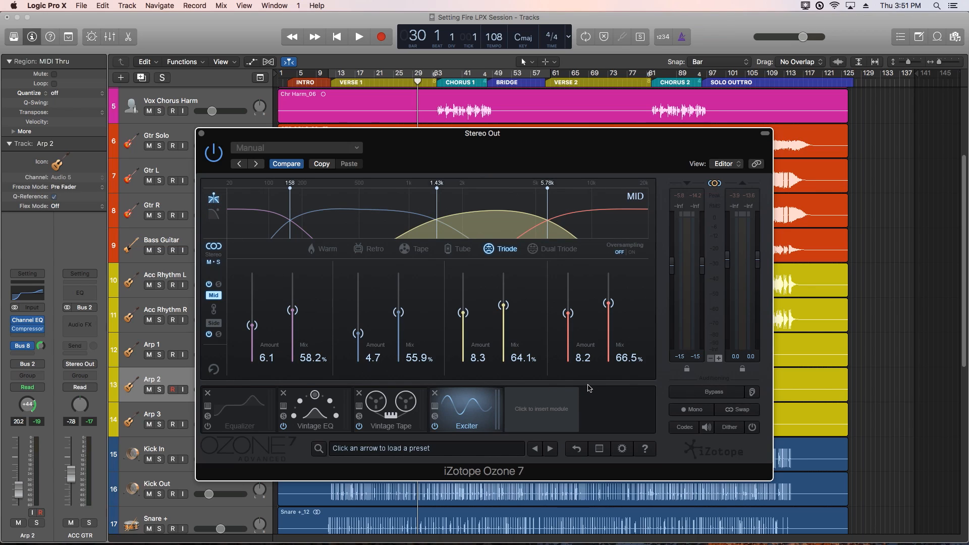
pyautogui.click(358, 36)
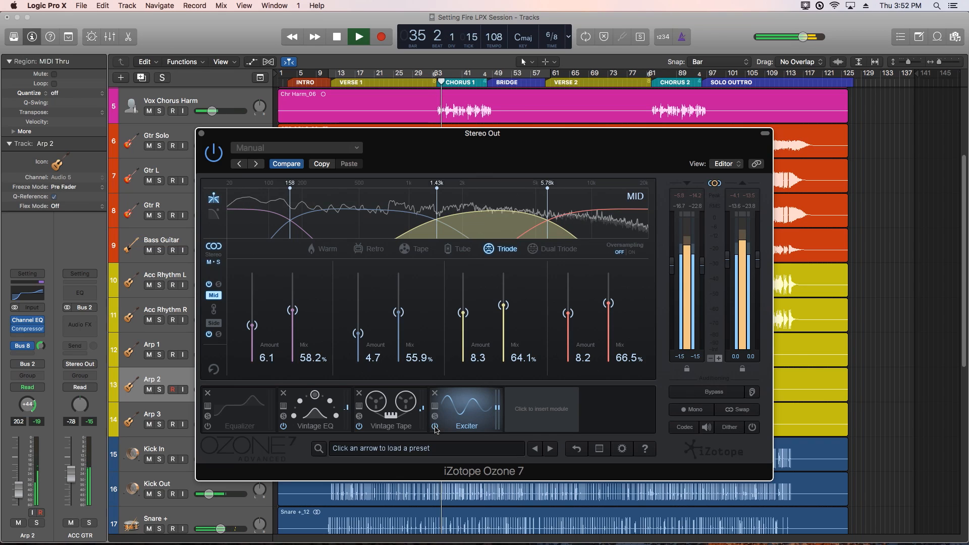
pyautogui.click(435, 426)
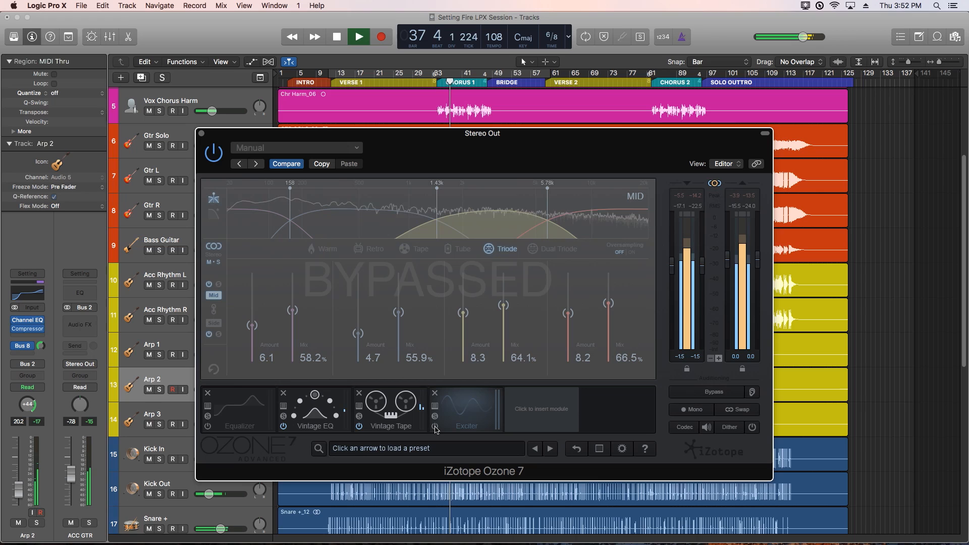
pyautogui.click(435, 426)
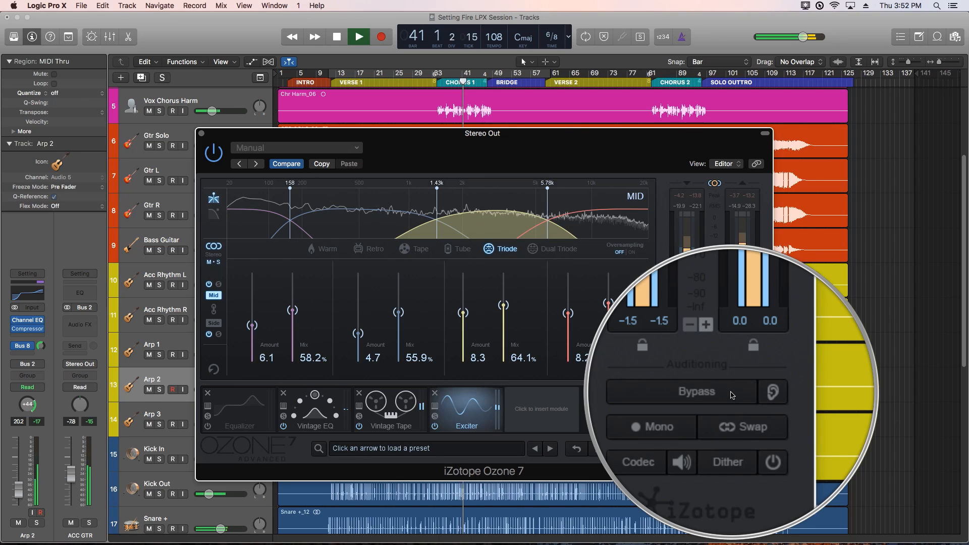
pyautogui.click(696, 390)
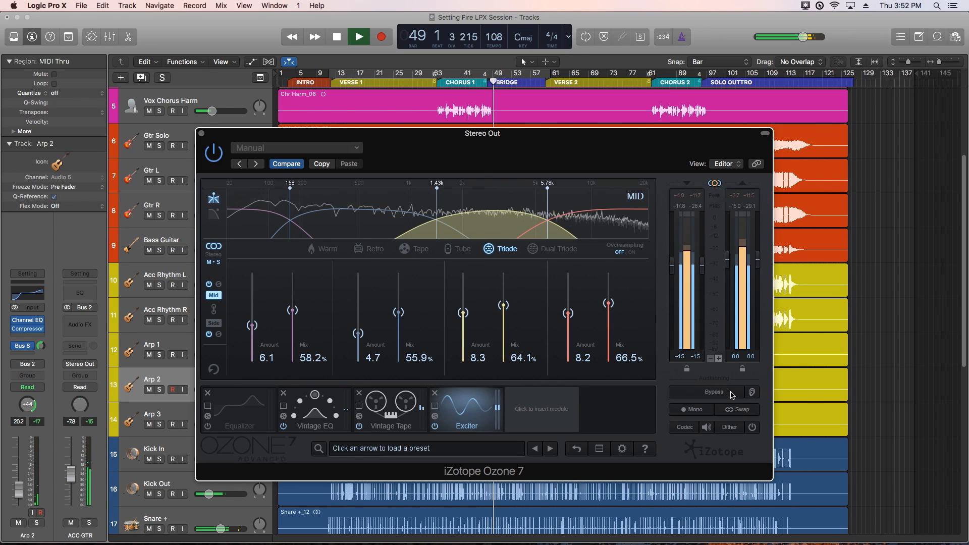
pyautogui.click(713, 391)
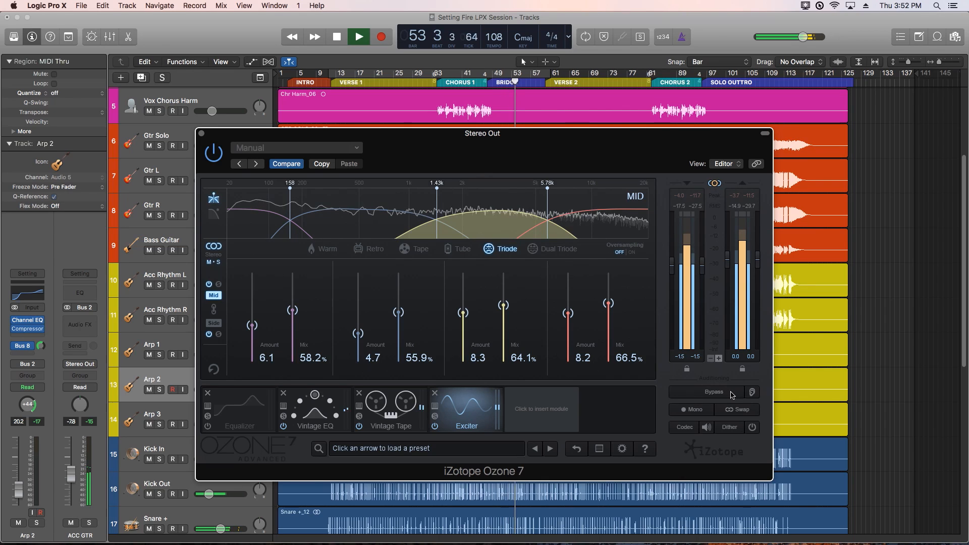
pyautogui.click(336, 36)
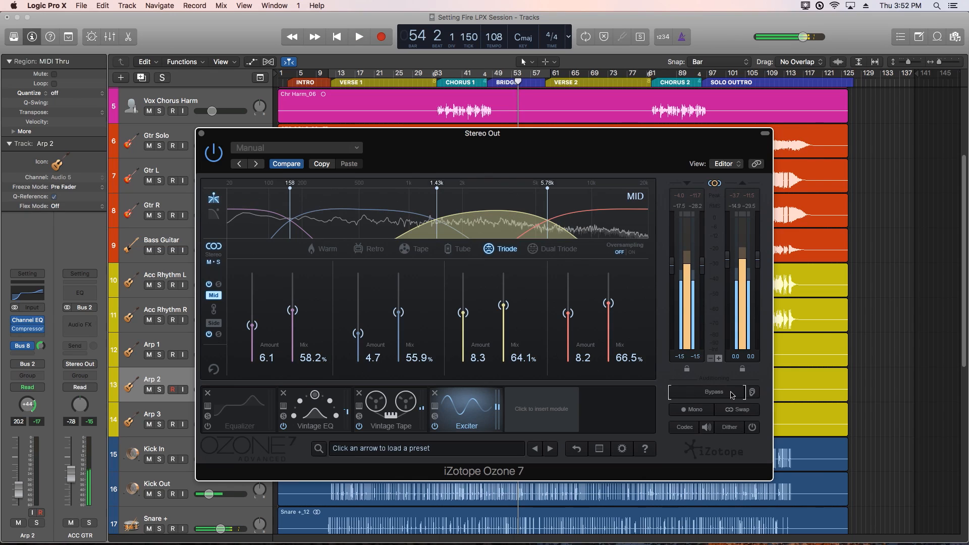
pyautogui.click(285, 163)
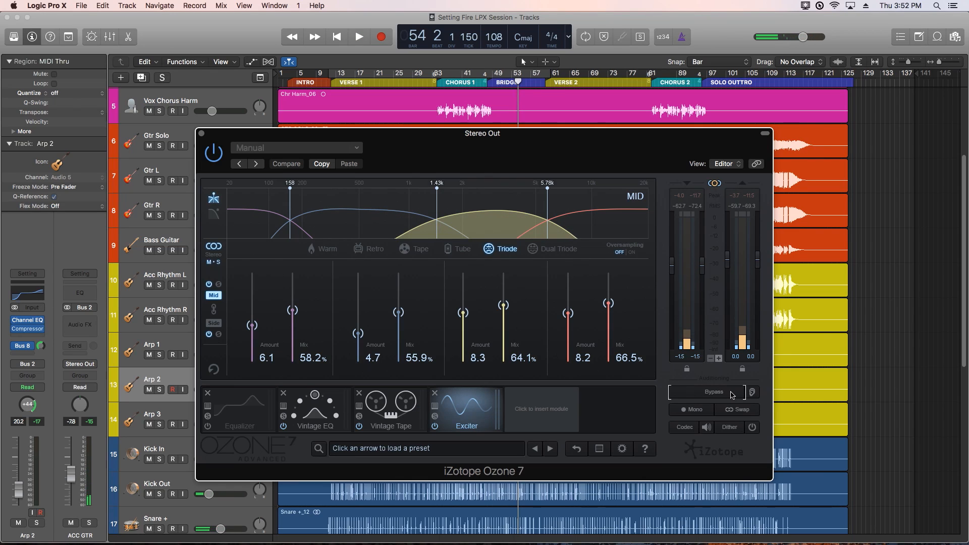